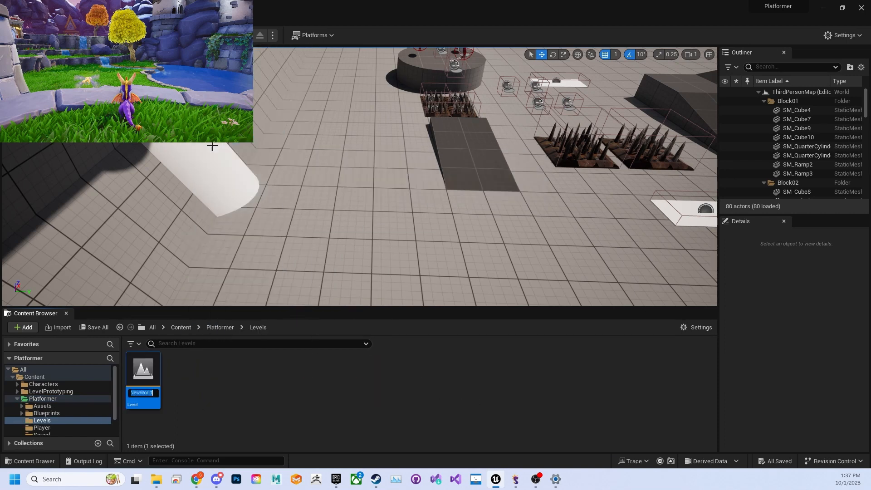
Step: Name the level Spyro3Test, adjust the sun light and add Exponential Height Fog
{"action": "type", "text": "Spyro3Test"}
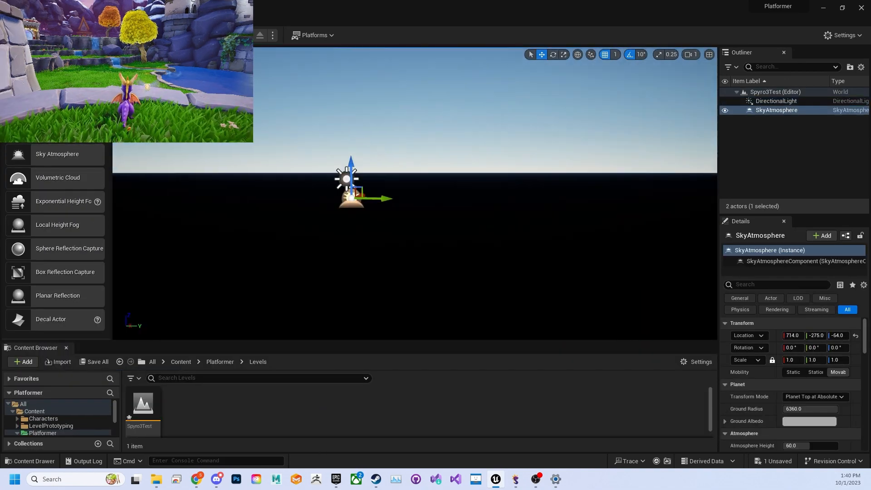
{"action": "left_click", "coordinate": [775, 101]}
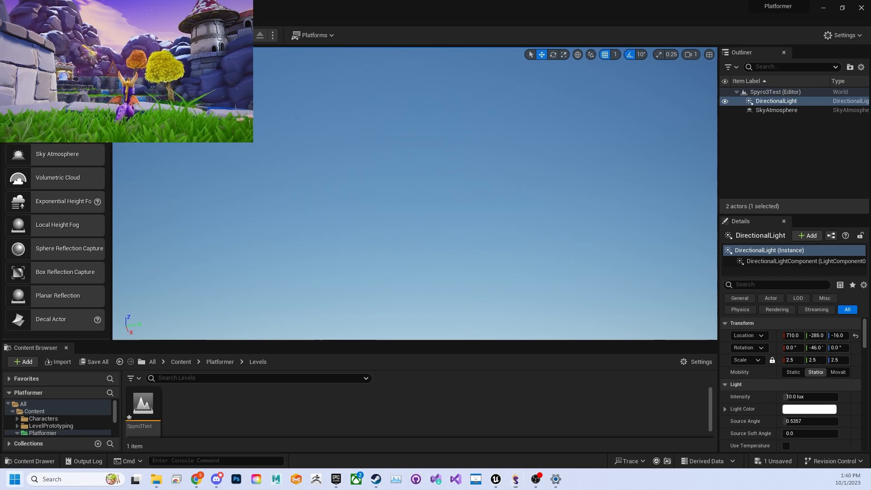
{"action": "left_click", "coordinate": [809, 409]}
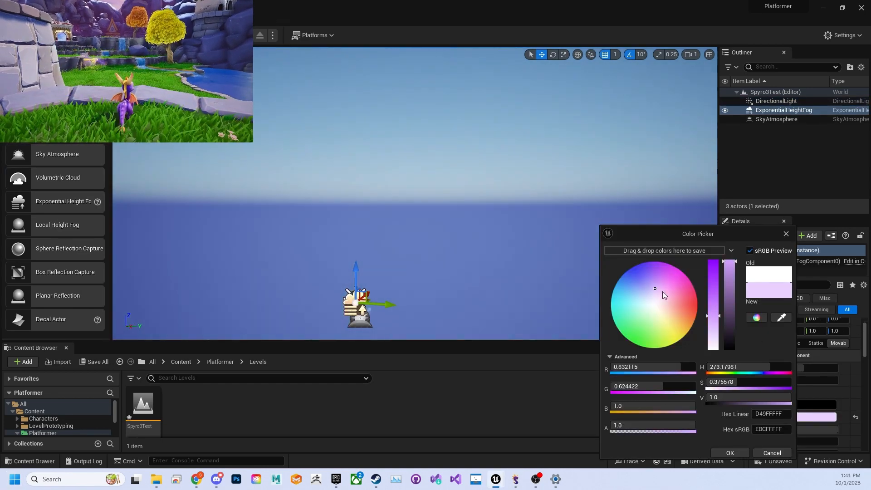
Step: Tint the height fog lavender and close the reference map window
{"action": "left_click", "coordinate": [730, 453]}
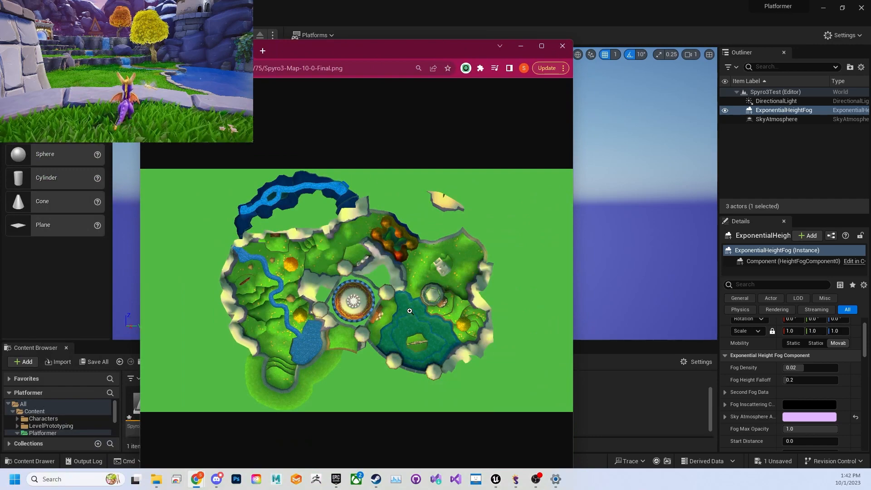
{"action": "left_click", "coordinate": [561, 45]}
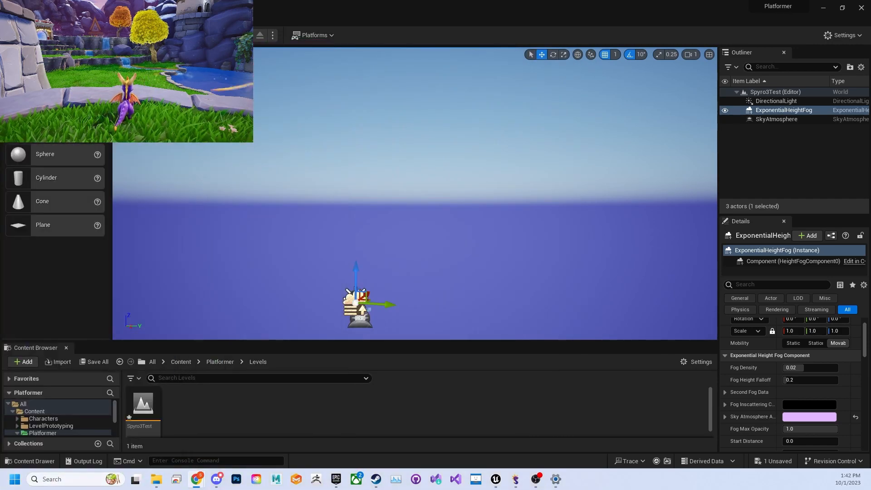
{"action": "left_click", "coordinate": [72, 321]}
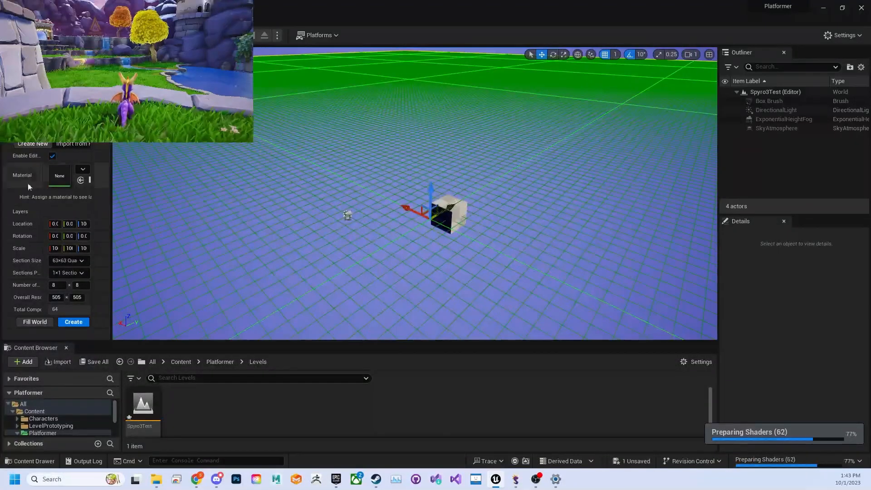
Step: Choose a smaller Section Size in the landscape's Create New panel
{"action": "left_click", "coordinate": [68, 260]}
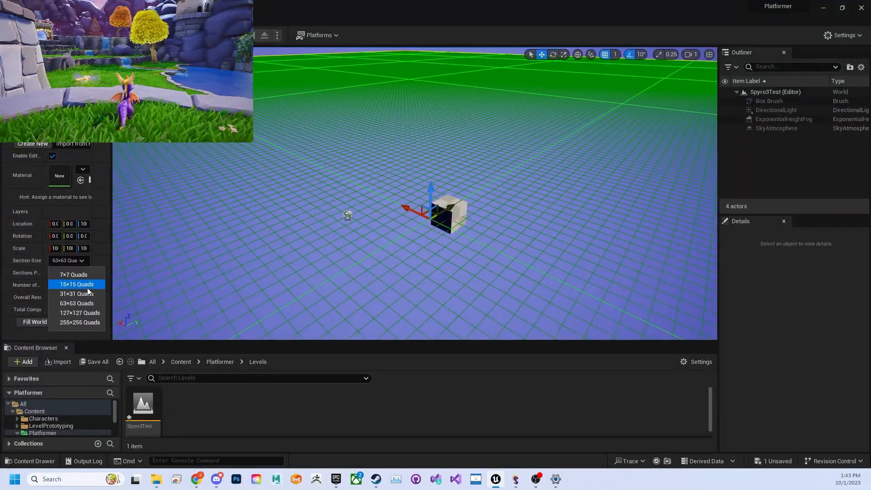
{"action": "left_click", "coordinate": [76, 294]}
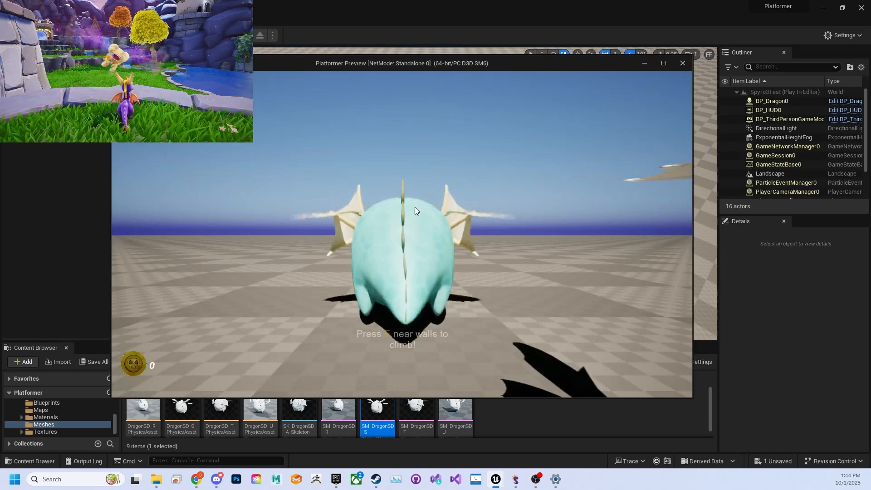
Step: Test-play the level, then place SM_DragonSD_S scaled to about 0.53
{"action": "left_click", "coordinate": [683, 63]}
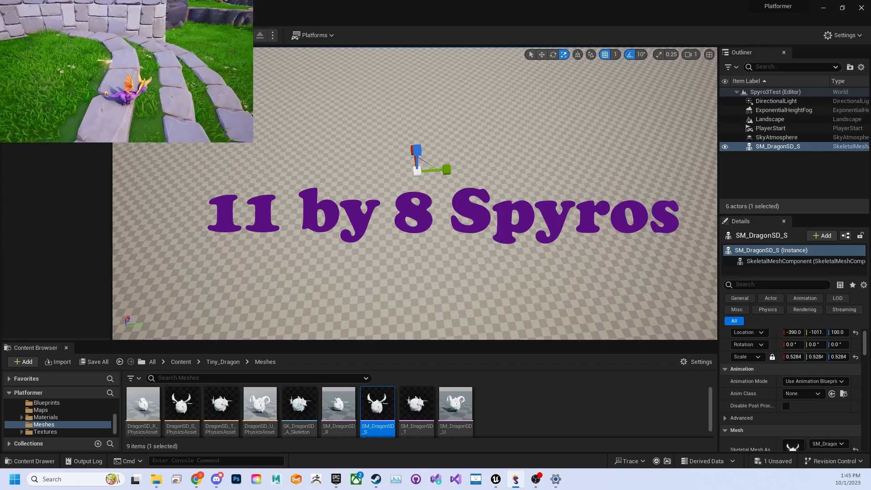
Step: Select the Landscape and arrange dragon copies in a 'size ref' folder
{"action": "left_click", "coordinate": [770, 119]}
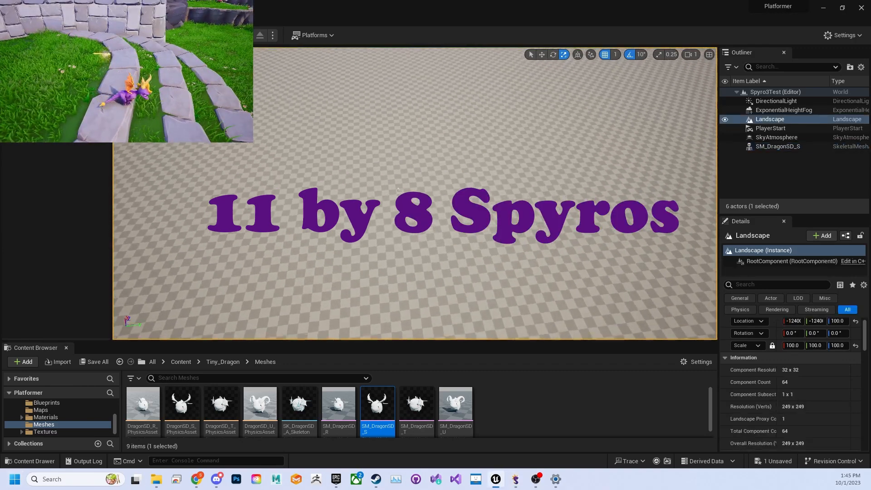
{"action": "left_click", "coordinate": [778, 146]}
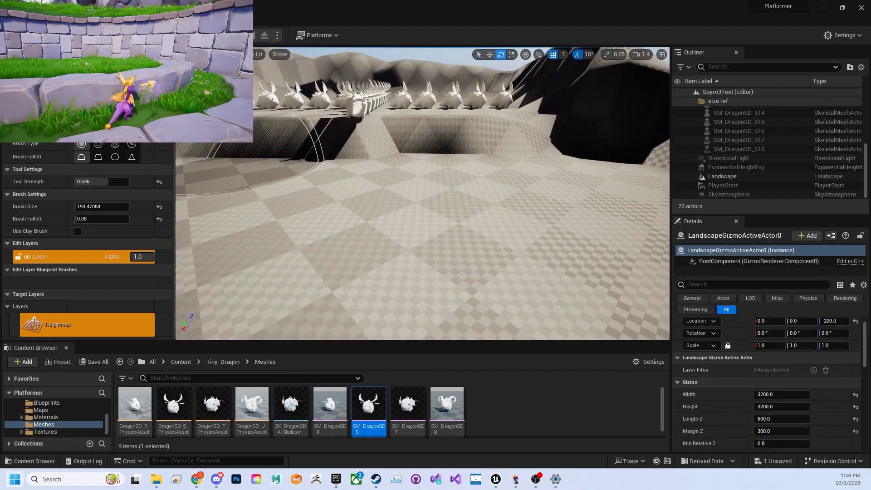
Step: Flatten walkway areas of the terrain near the dragon reference rows
{"action": "left_click", "coordinate": [722, 176]}
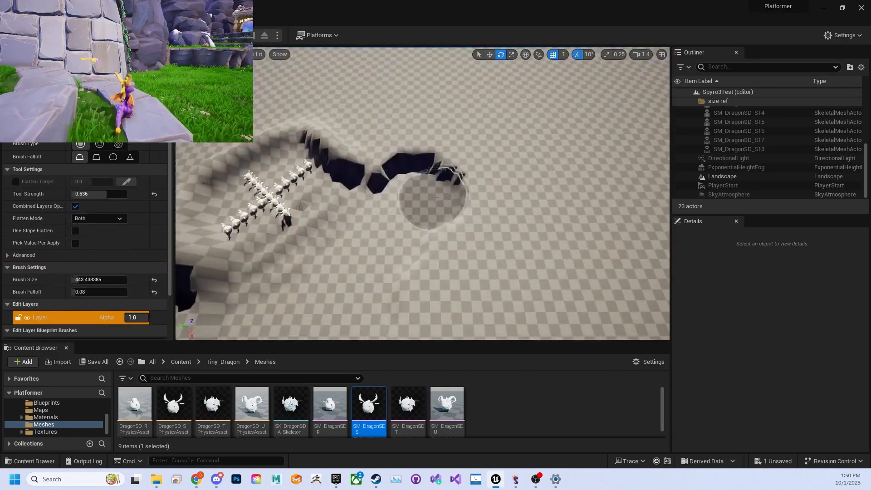
{"action": "left_click", "coordinate": [723, 185]}
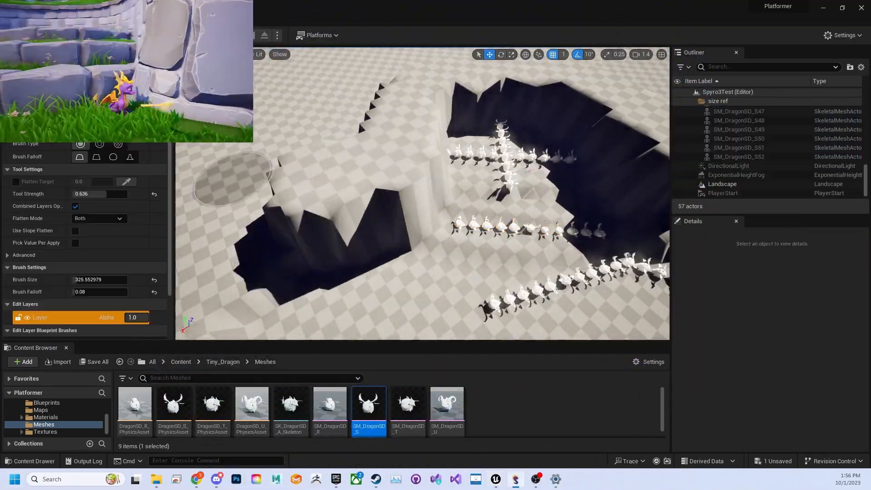
{"action": "left_click", "coordinate": [275, 479]}
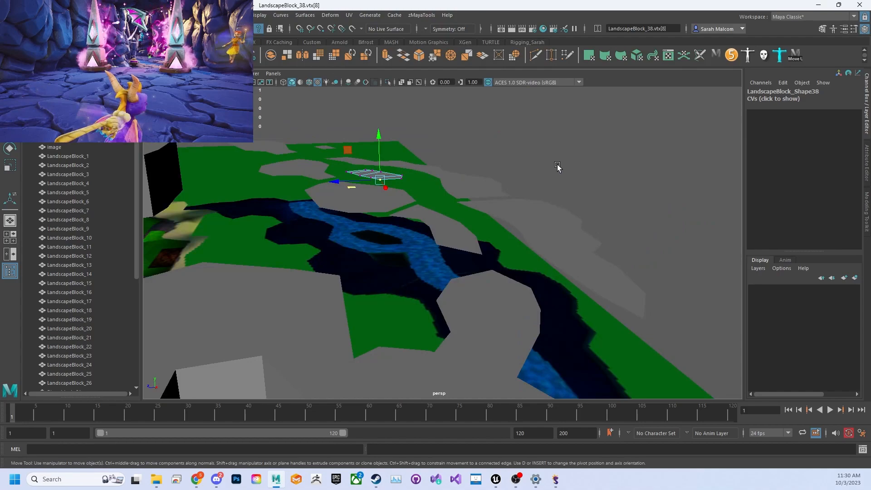
Step: Enter vertex mode on a LandscapeBlock mesh in Maya to reshape it
{"action": "right_click", "coordinate": [463, 195]}
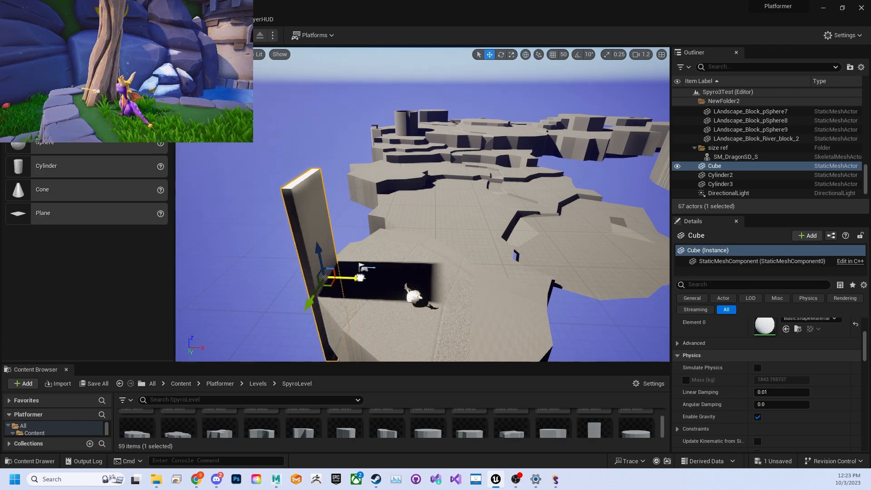
Step: Promote the Wall material's Base Color to a parameter for a green tint
{"action": "type", "text": "sha"}
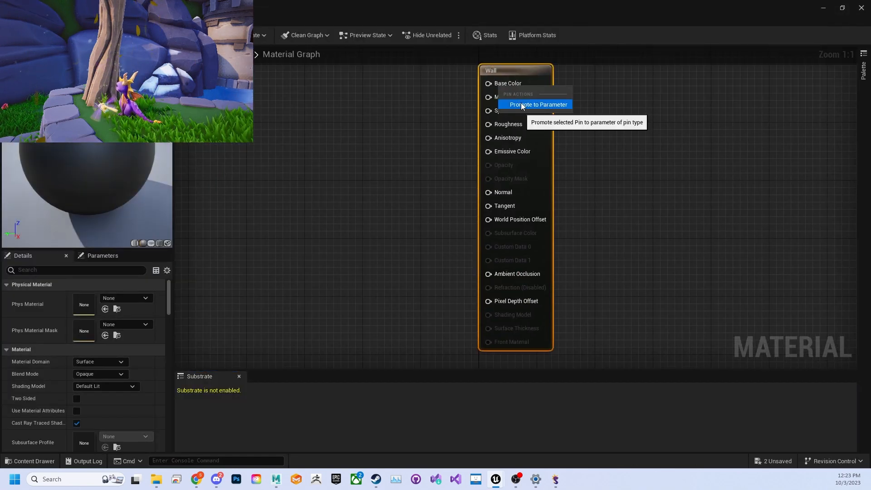
{"action": "left_click", "coordinate": [537, 105]}
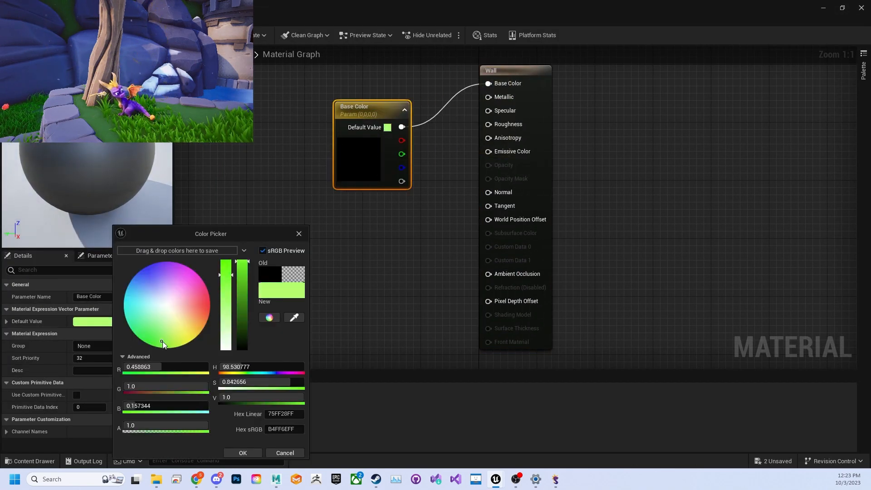